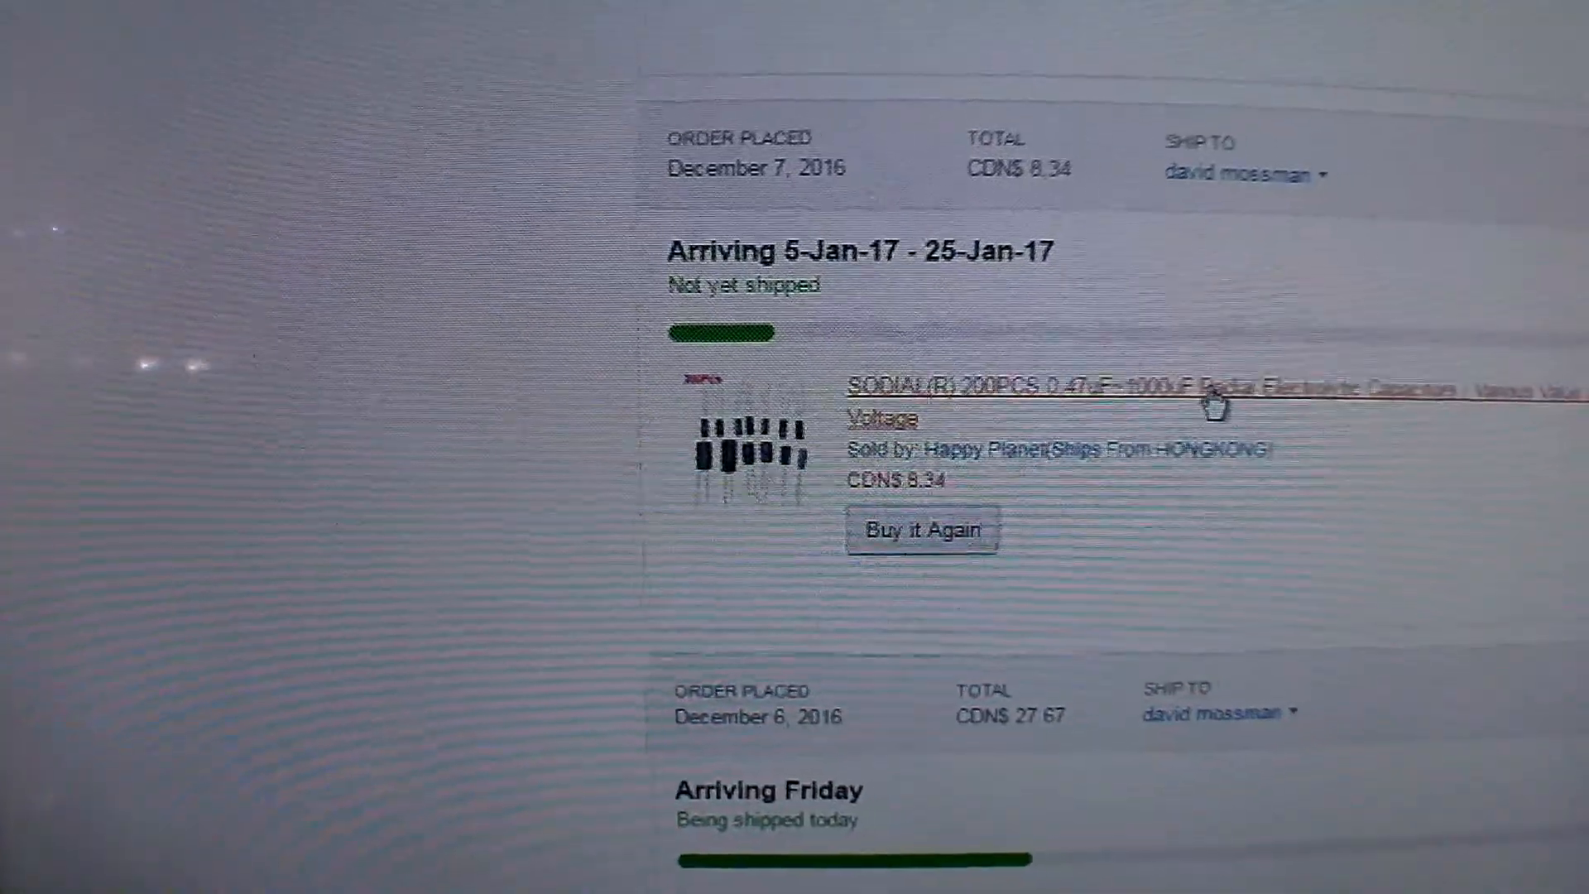
# From Your Orders, open the SODIAL(R) 200PCS radial electrolytic capacitor assortment product page.
pyautogui.click(1064, 394)
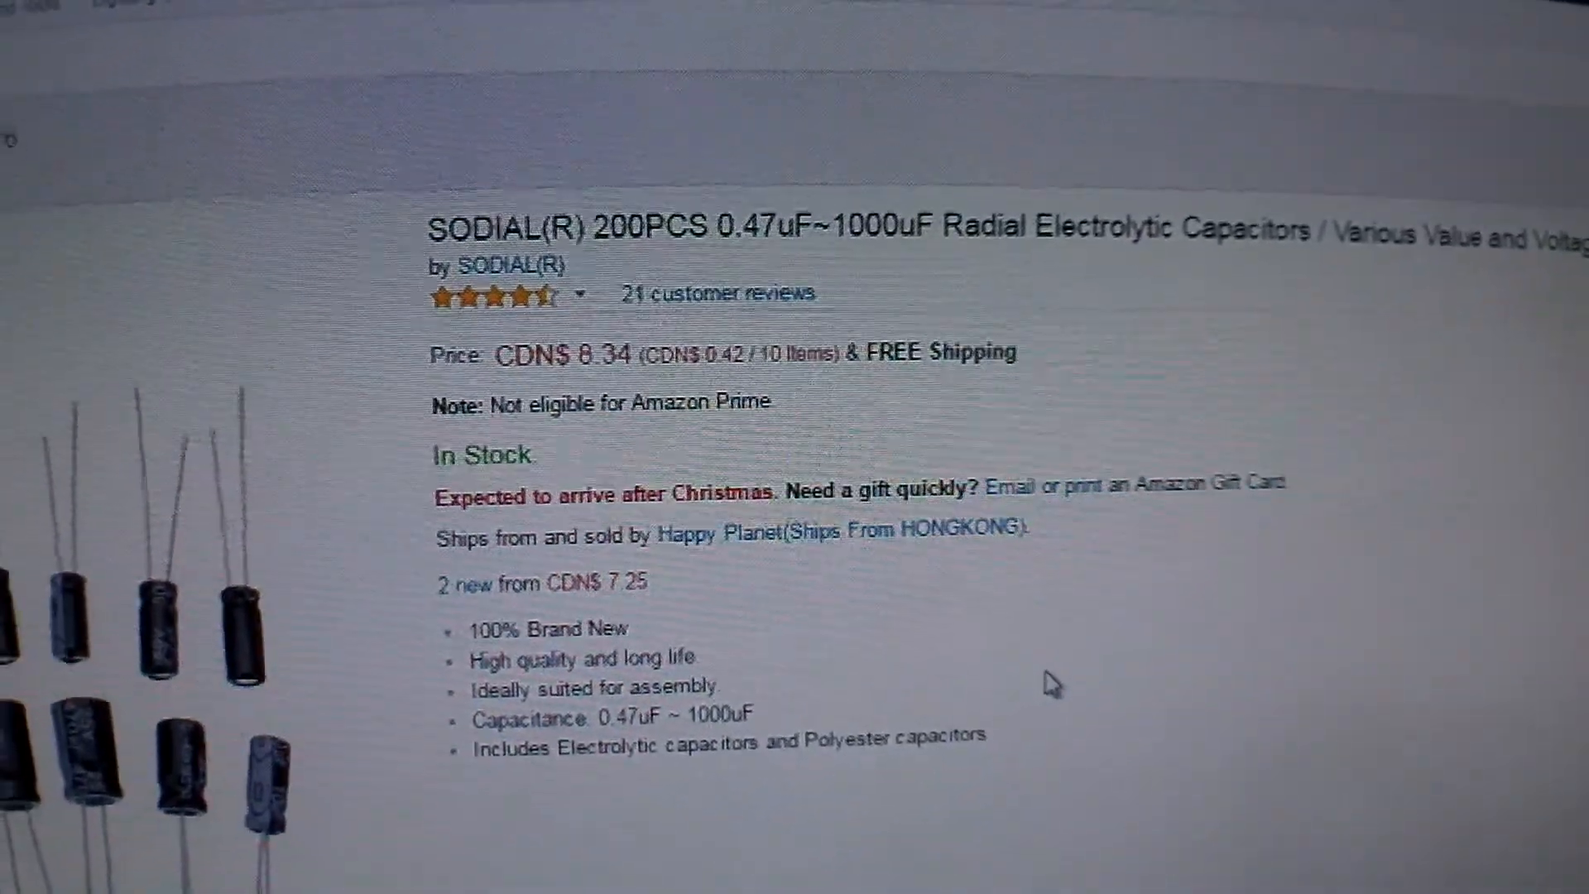
pyautogui.scroll(3)
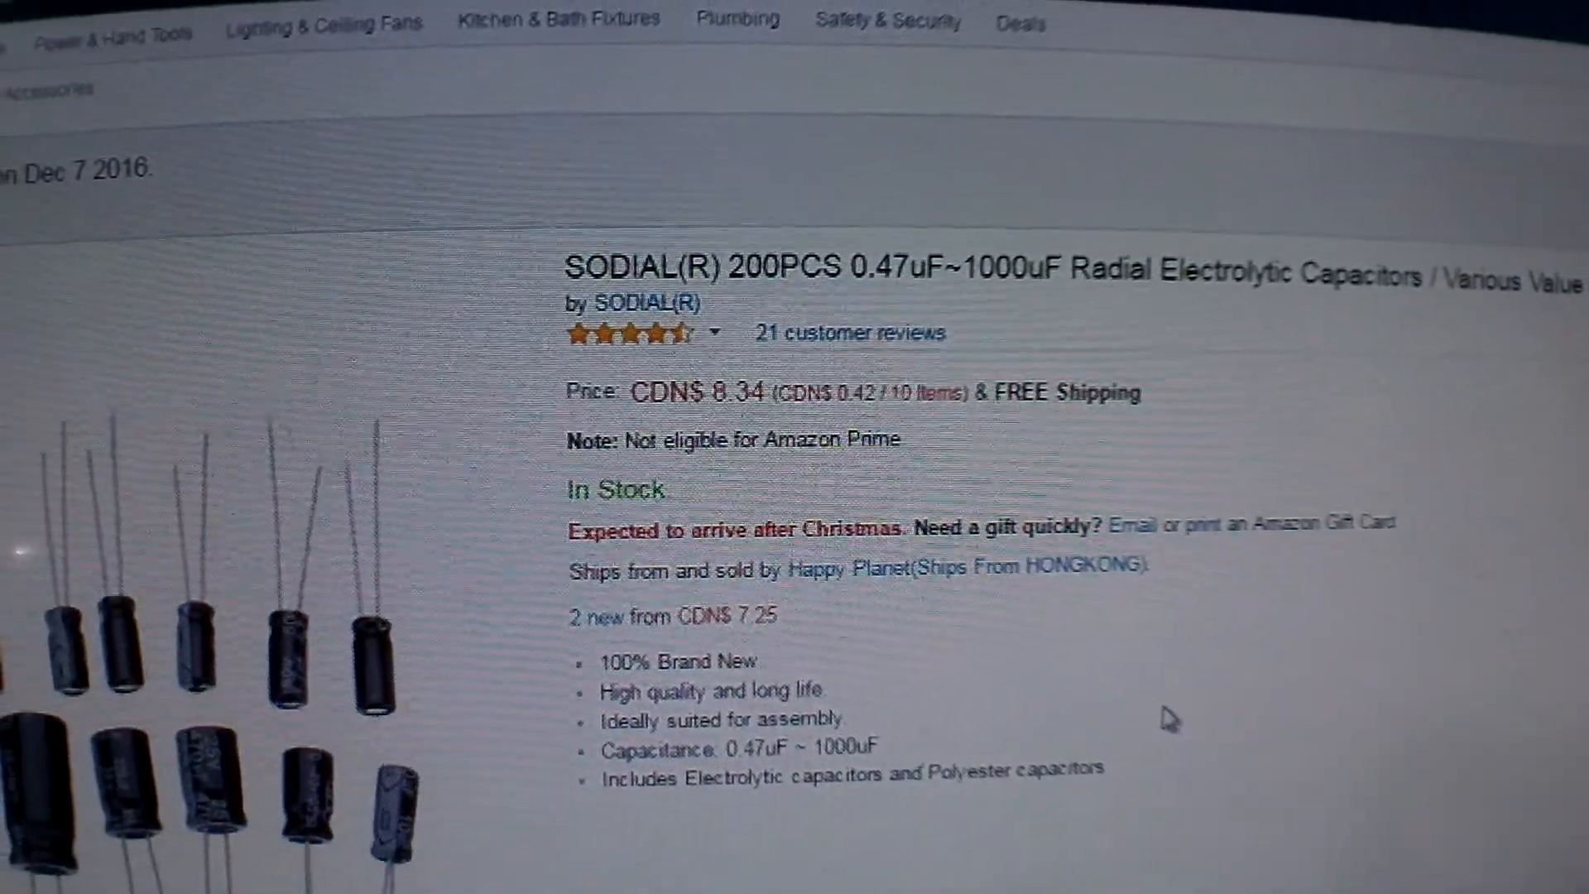